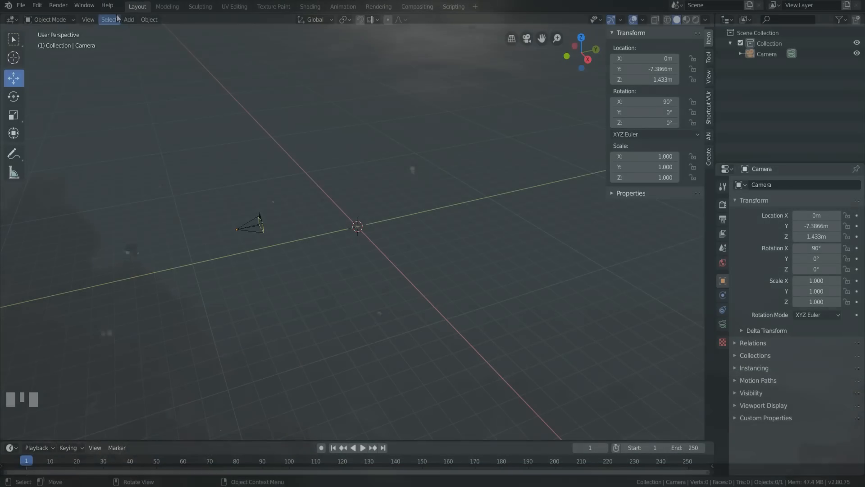
# - Add a 50 m Landscape terrain mesh and move it 17.5 m along Y
pyautogui.click(129, 19)
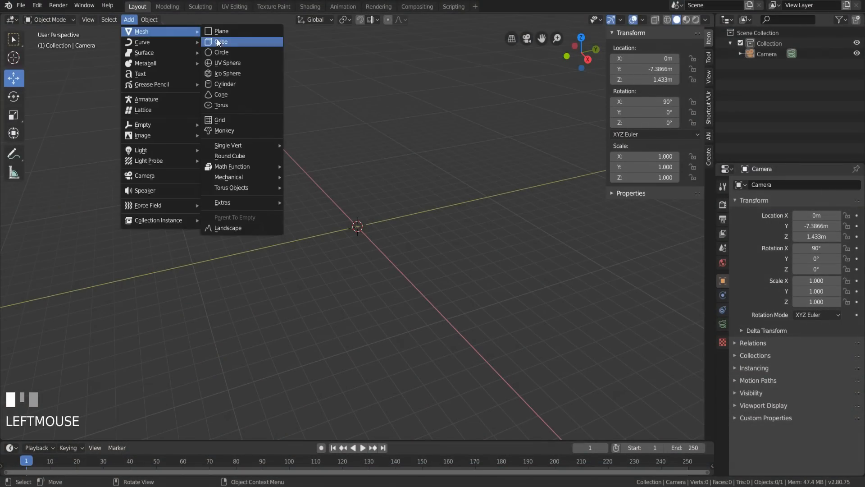
pyautogui.click(227, 228)
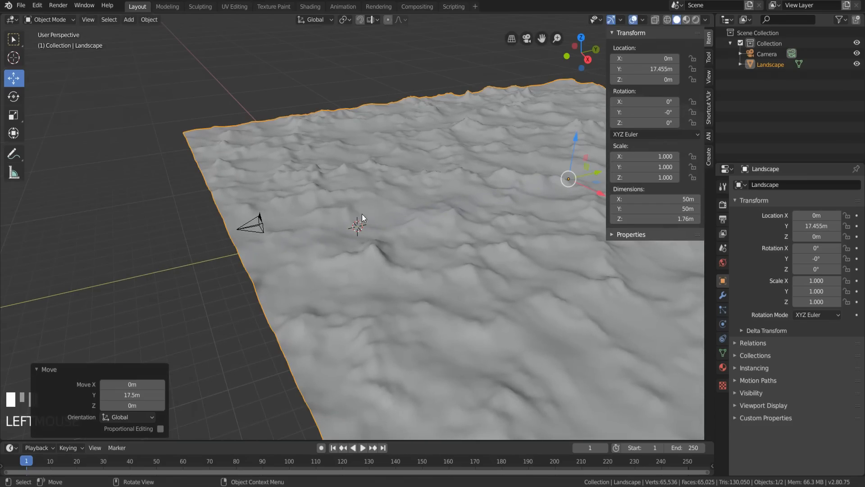
pyautogui.moveTo(263, 225)
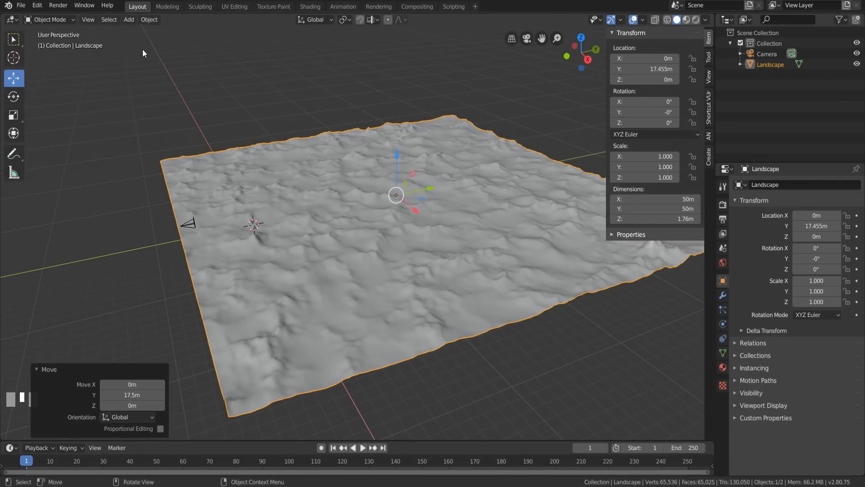
pyautogui.moveTo(711, 73)
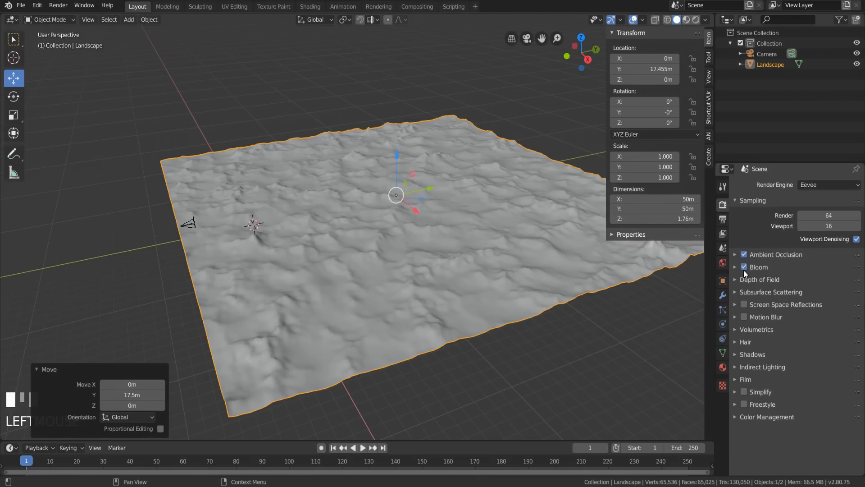
# - Enable Eevee motion blur and set volumetrics to 2px tiles, 64 samples, 0.800 distribution
pyautogui.click(744, 316)
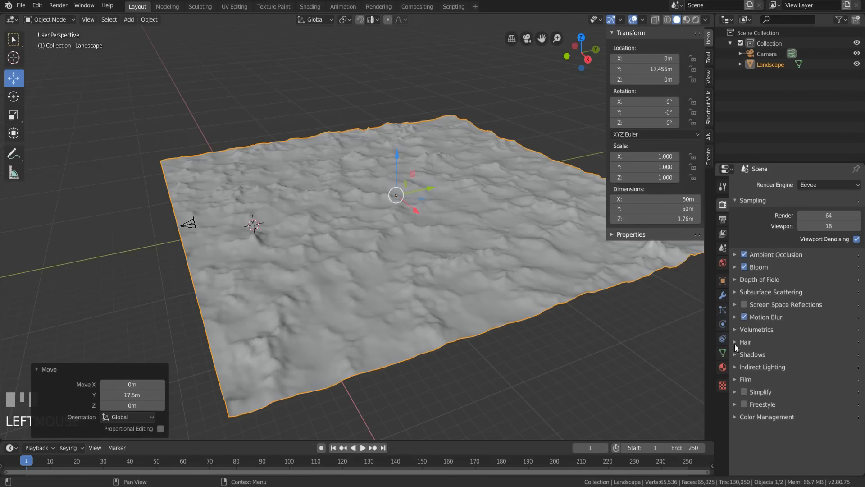
pyautogui.click(752, 354)
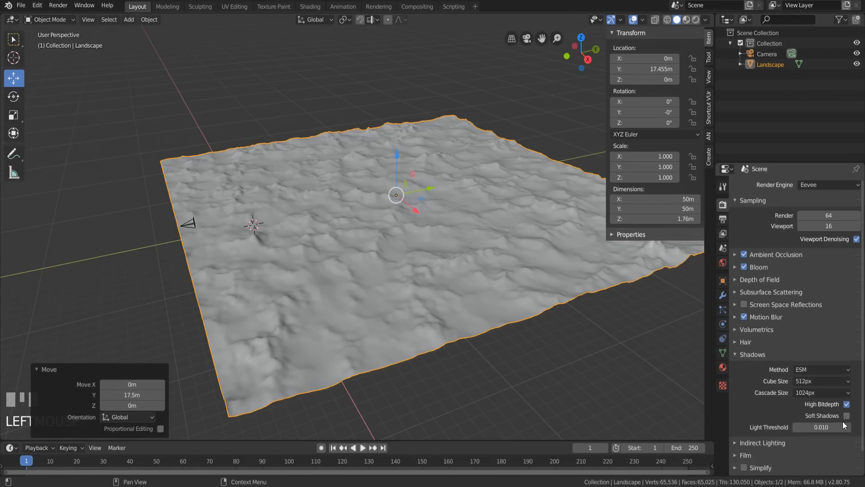
pyautogui.click(821, 368)
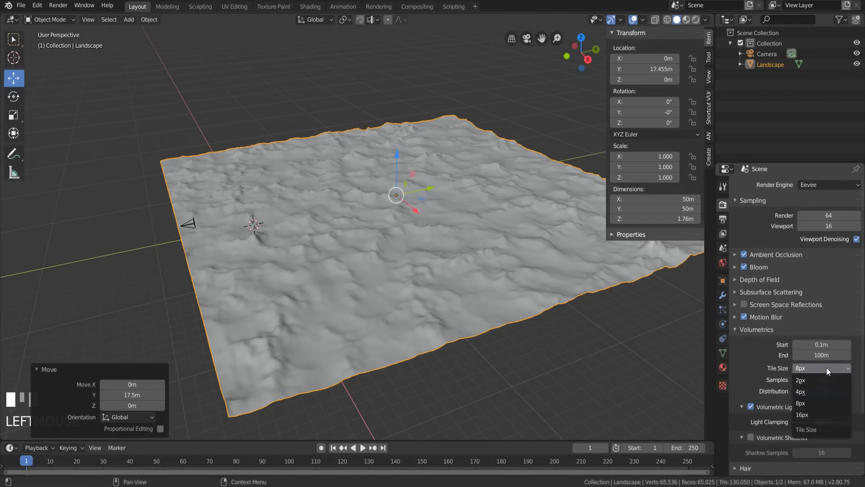
pyautogui.click(799, 379)
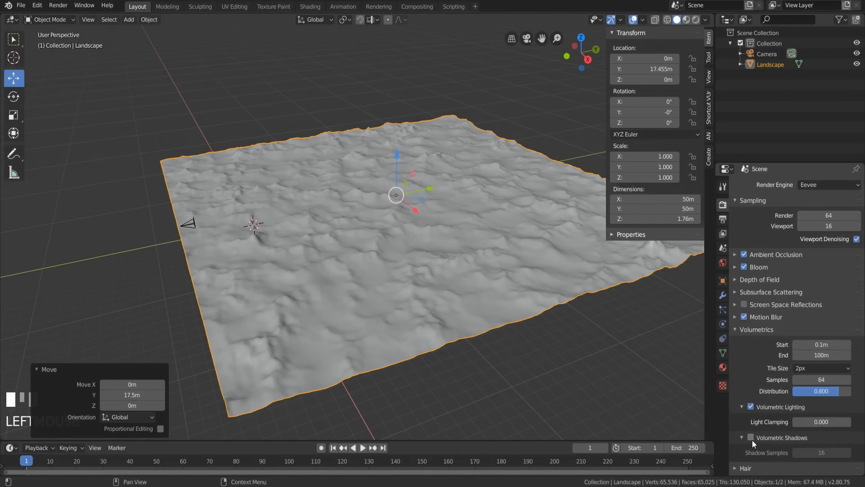
pyautogui.click(735, 330)
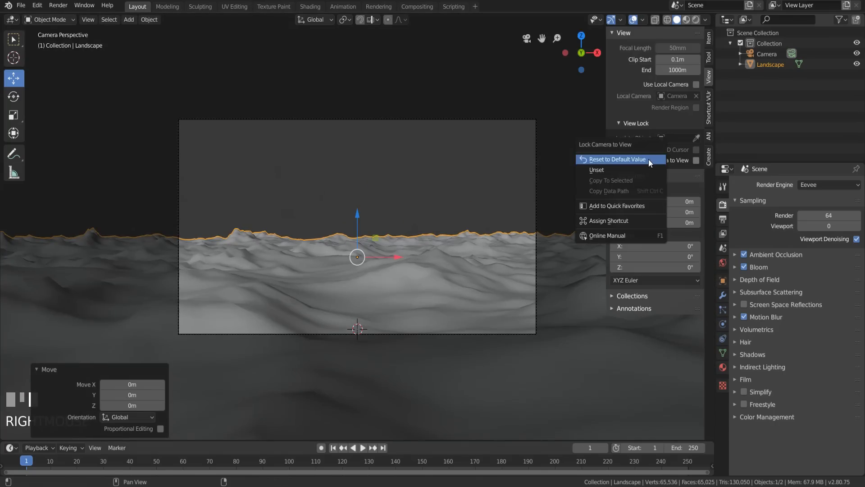
pyautogui.moveTo(614, 212)
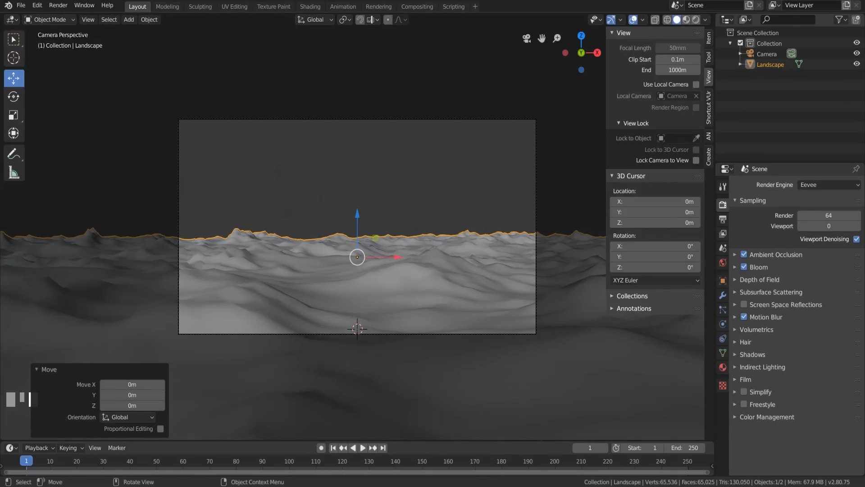
# - Select the Landscape in camera view and scale it on Z to about 0.51, pushed back
pyautogui.click(709, 38)
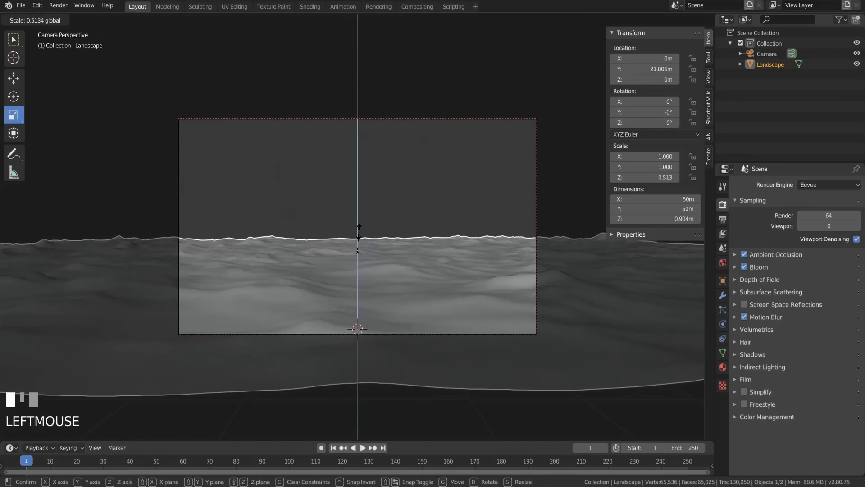
pyautogui.click(401, 182)
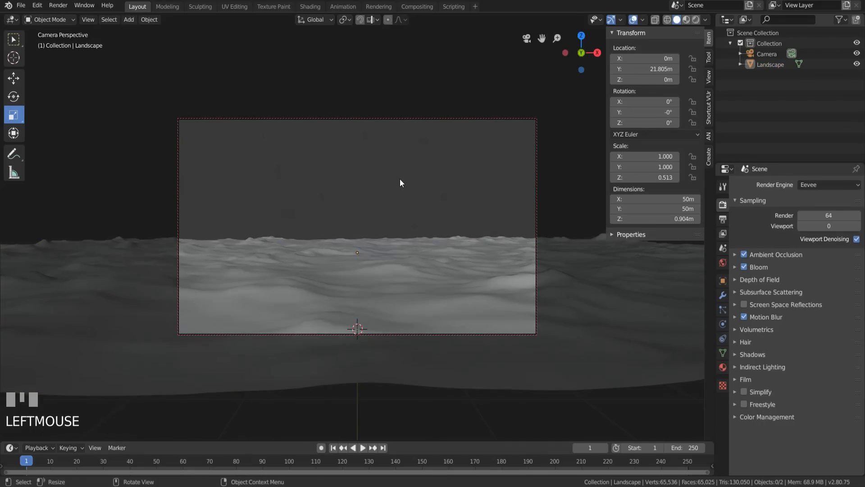
pyautogui.click(128, 19)
pyautogui.write('Ocean')
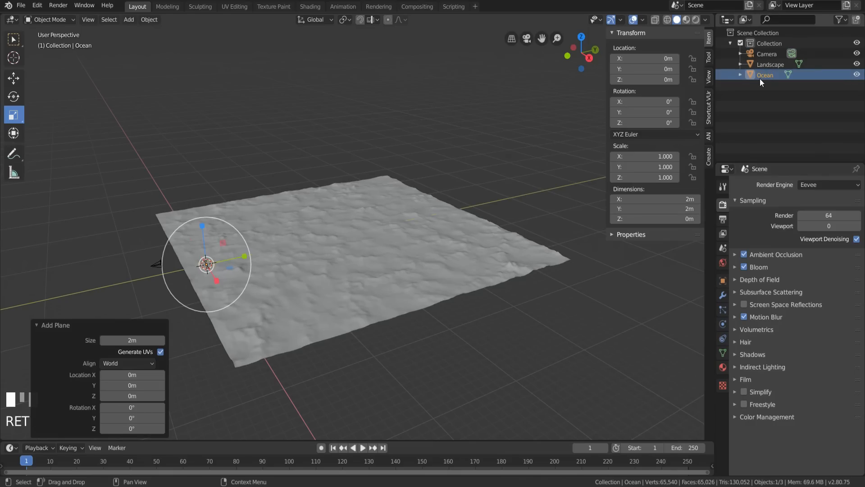
# - Give the Ocean plane an Ocean modifier and raise it 5.76 m above the seabed
pyautogui.click(722, 294)
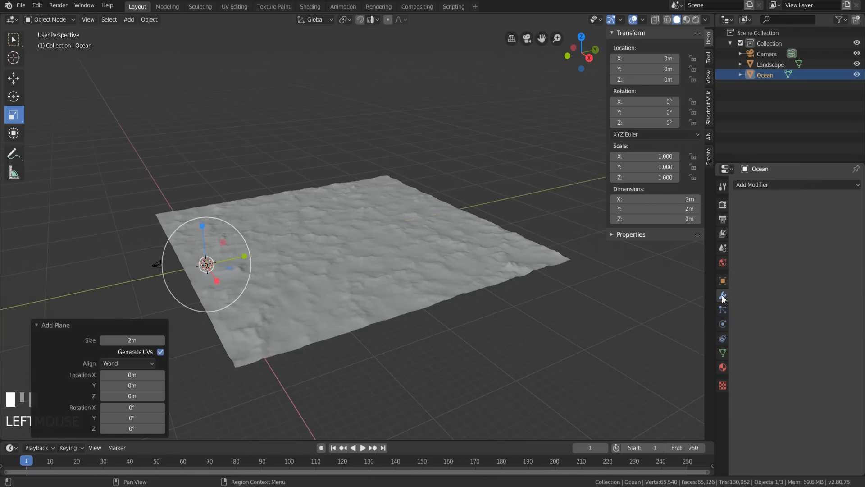
pyautogui.click(722, 247)
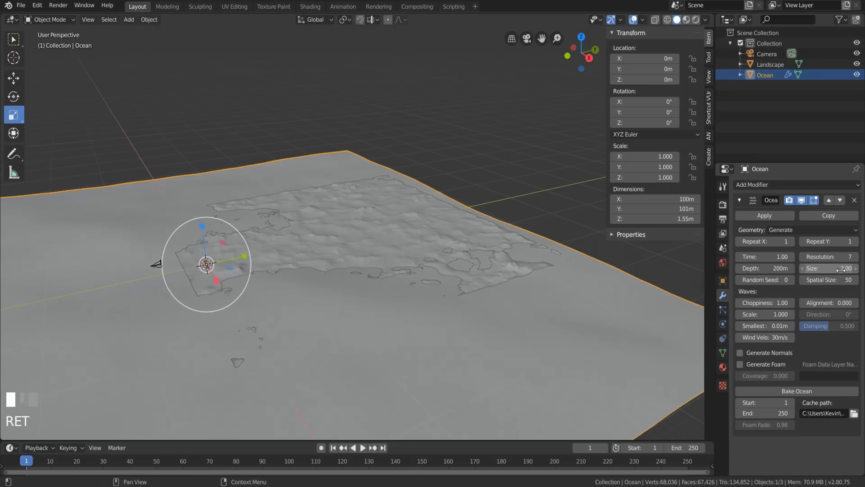
pyautogui.press('g')
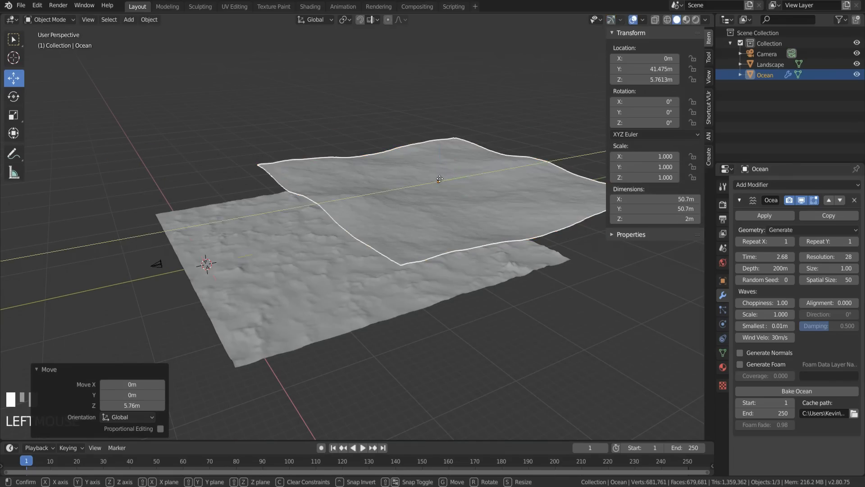
pyautogui.press('Return')
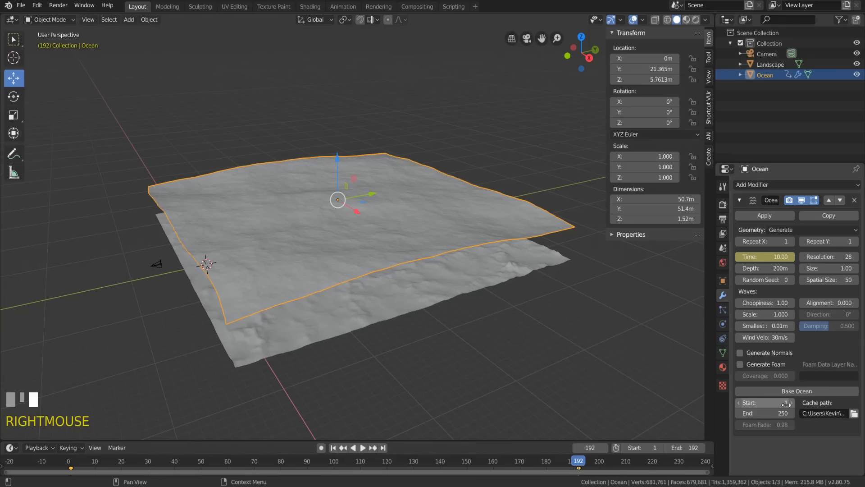
# - Keyframe ocean Time to 10 at frame 192, set bake end to 192 and bake the ocean
pyautogui.click(763, 413)
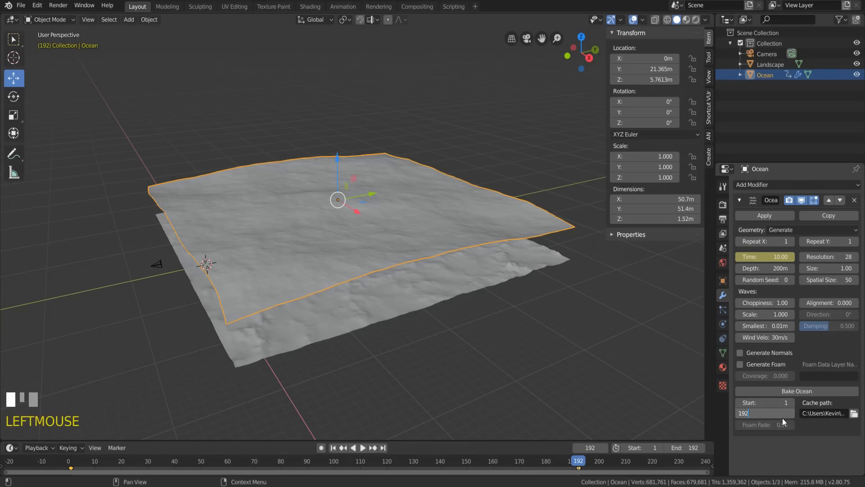
pyautogui.moveTo(796, 390)
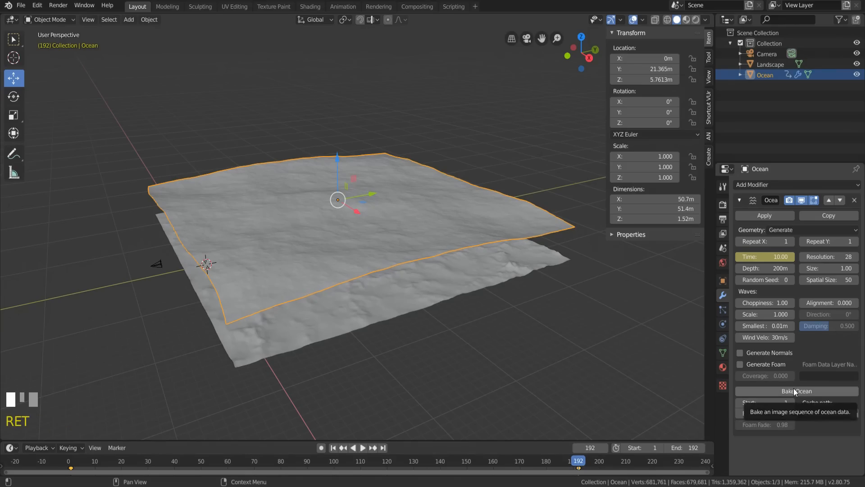
pyautogui.rightClick(764, 256)
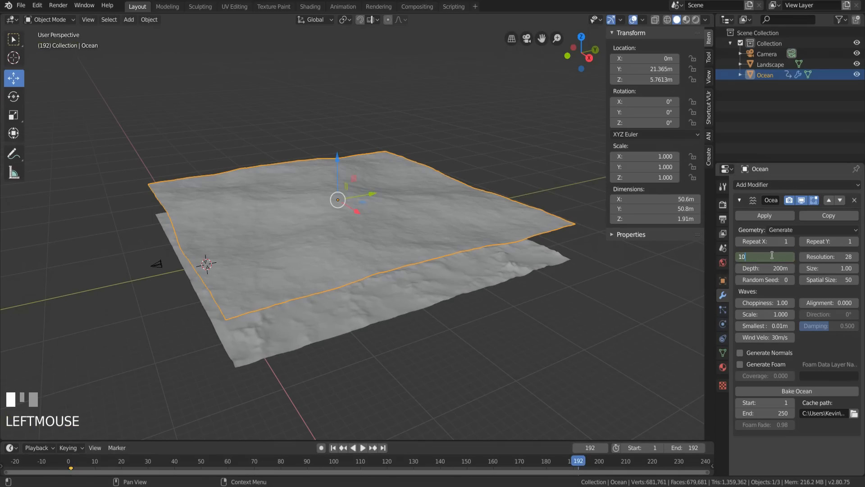
pyautogui.rightClick(764, 256)
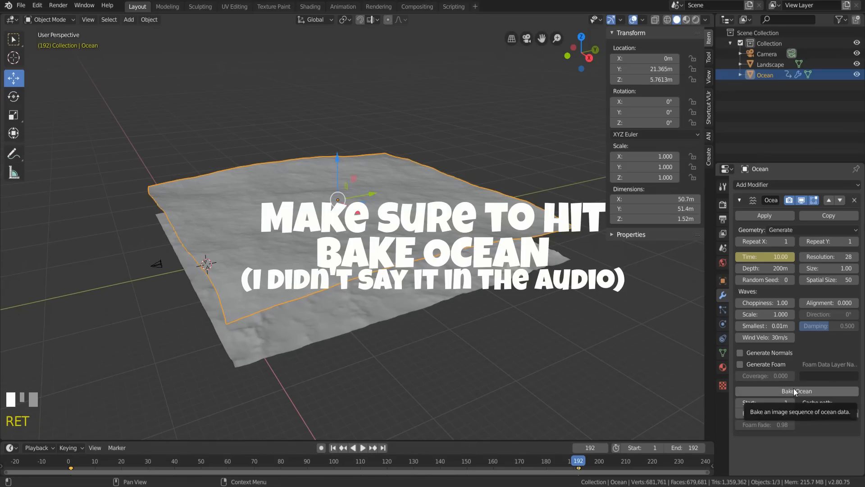
pyautogui.click(796, 390)
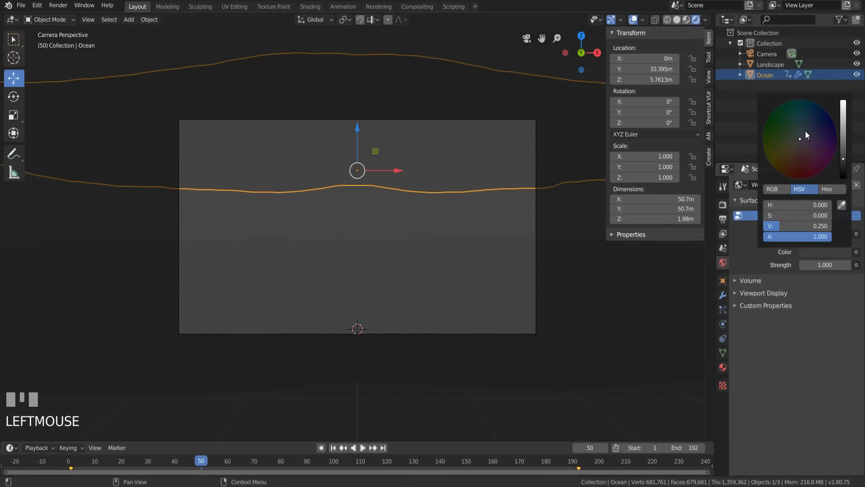
# - Lower world colour value to 0.25, tweak the ocean material and select the Sun light for tilting -81.6°
pyautogui.click(805, 126)
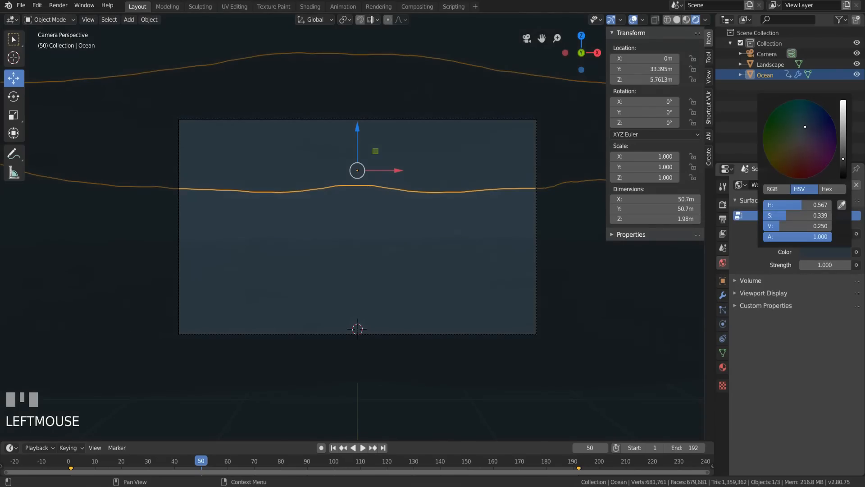
pyautogui.scroll(3)
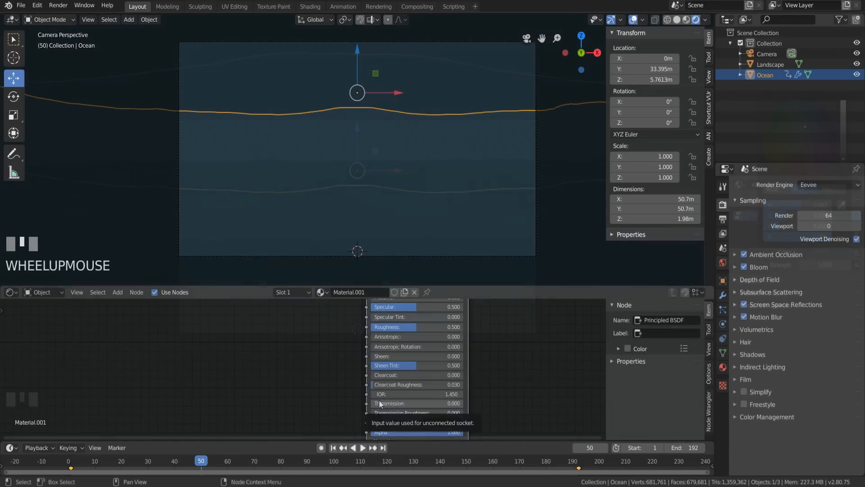
pyautogui.click(417, 403)
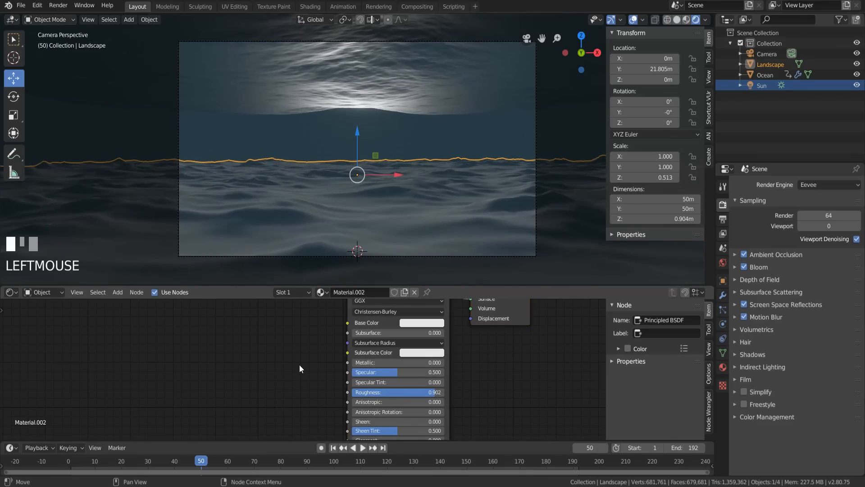
pyautogui.click(762, 85)
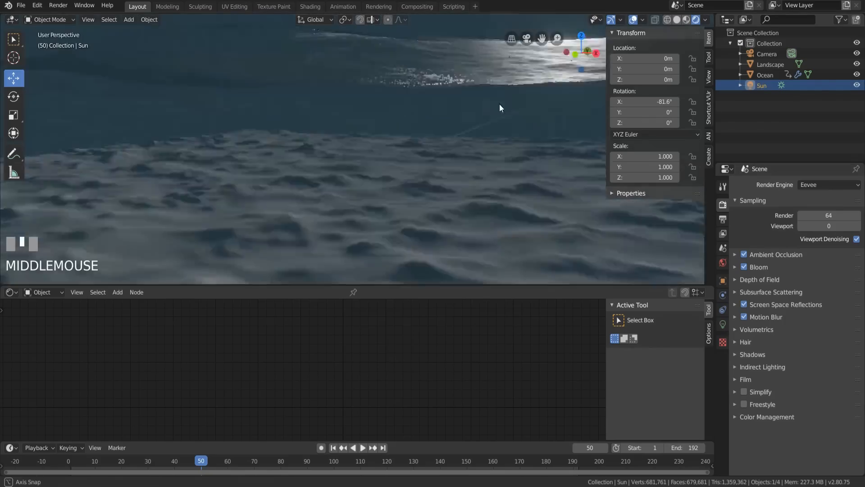
# - Add a cube with a Principled Volume material scaled 20 on X and Y
pyautogui.click(129, 19)
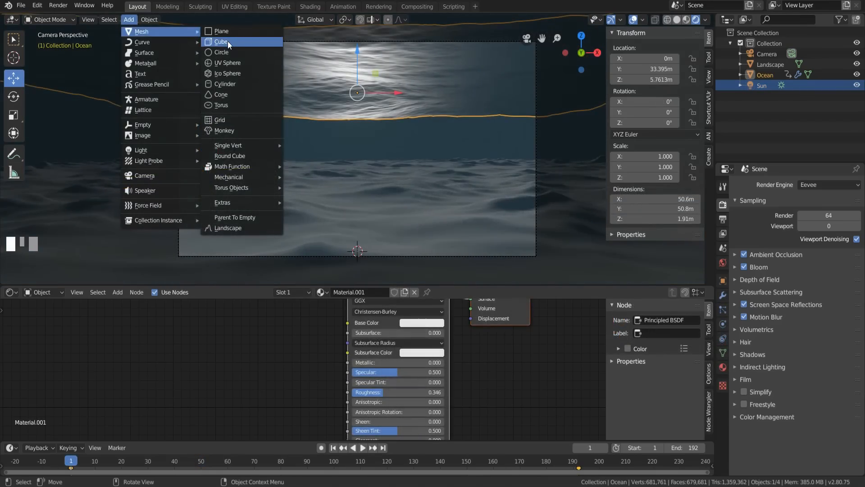
pyautogui.click(222, 42)
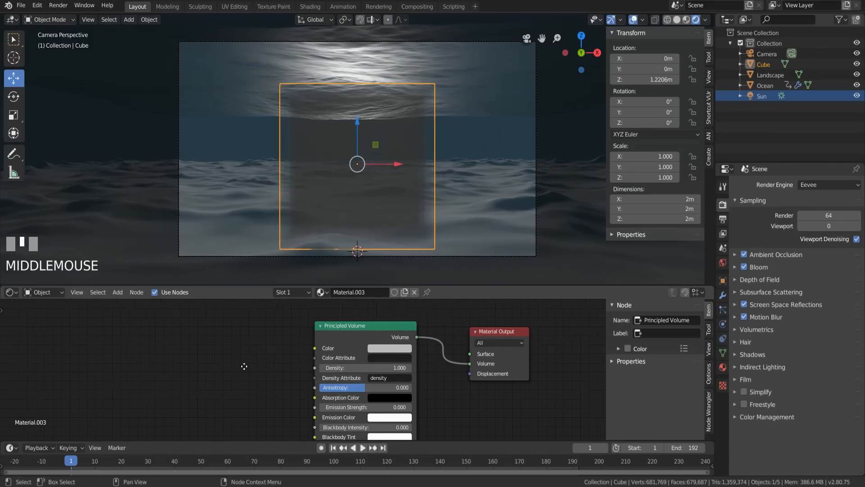
pyautogui.moveTo(244, 365)
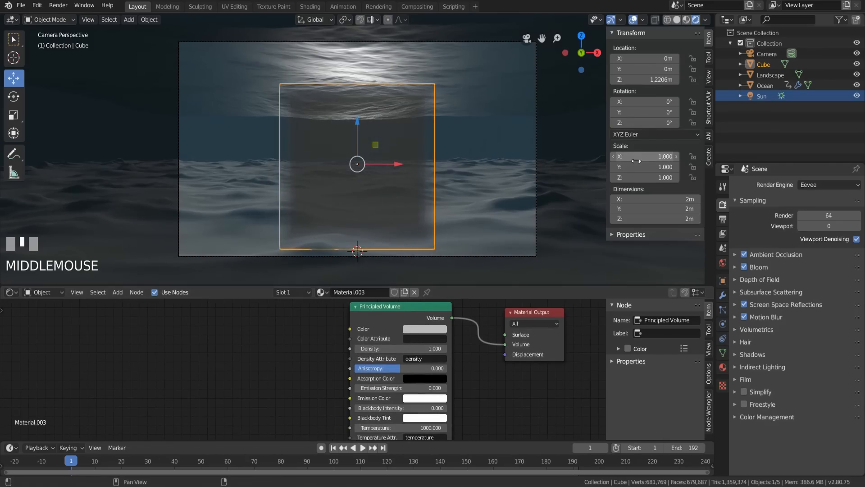
pyautogui.click(643, 156)
pyautogui.write('20.000')
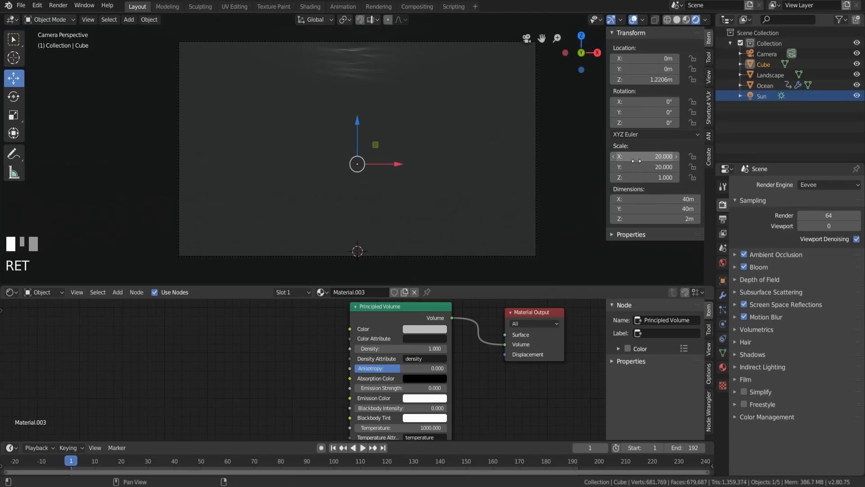
pyautogui.click(424, 328)
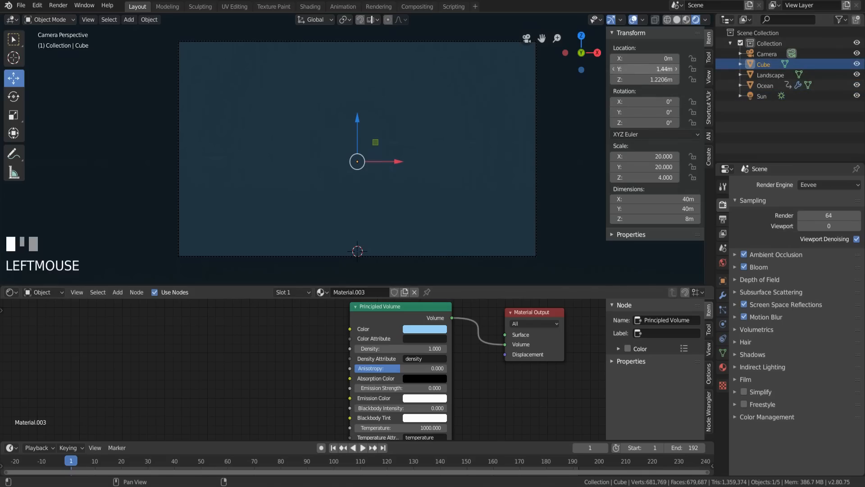
# - Replace the volume's image texture node with Separate XYZ and Math nodes driving density
pyautogui.press('ctrl+t')
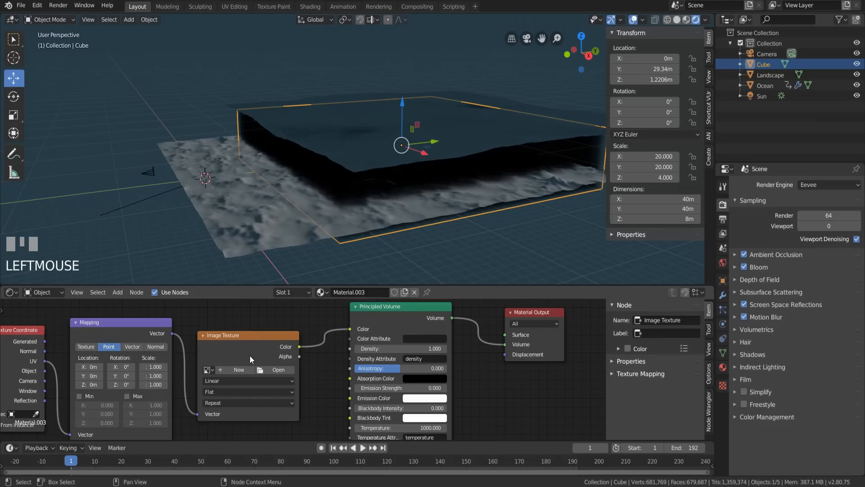
pyautogui.click(249, 335)
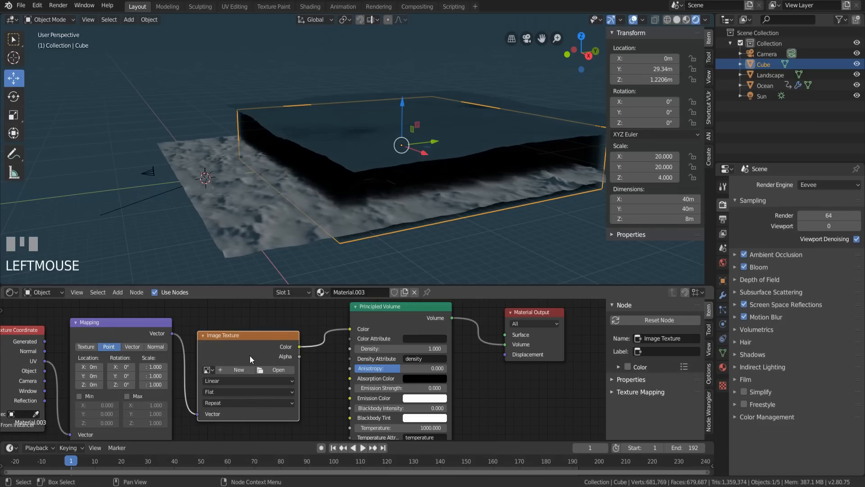
pyautogui.press('Delete')
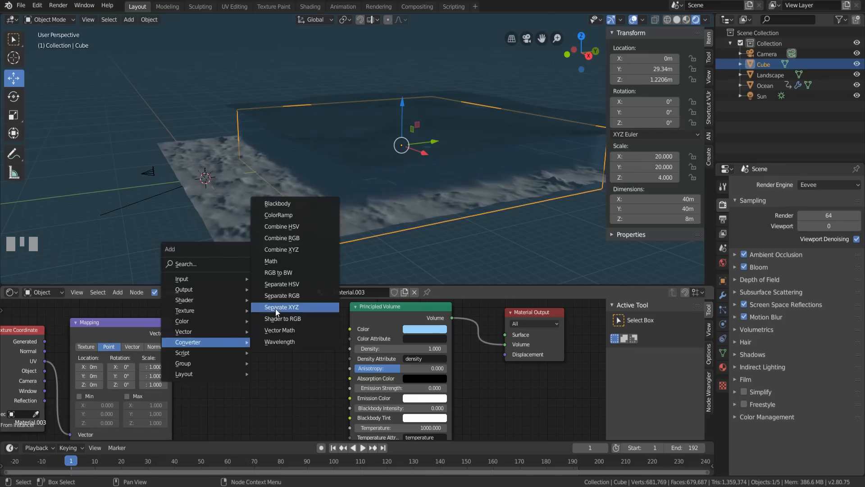
pyautogui.click(281, 306)
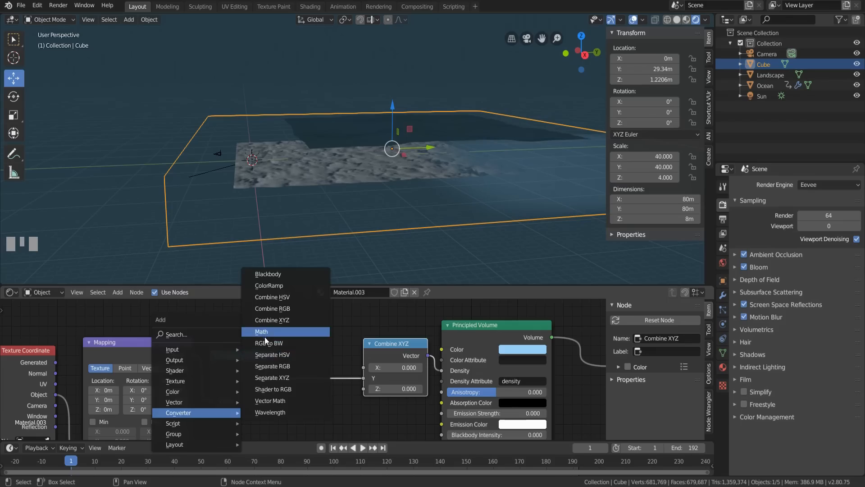
pyautogui.click(261, 331)
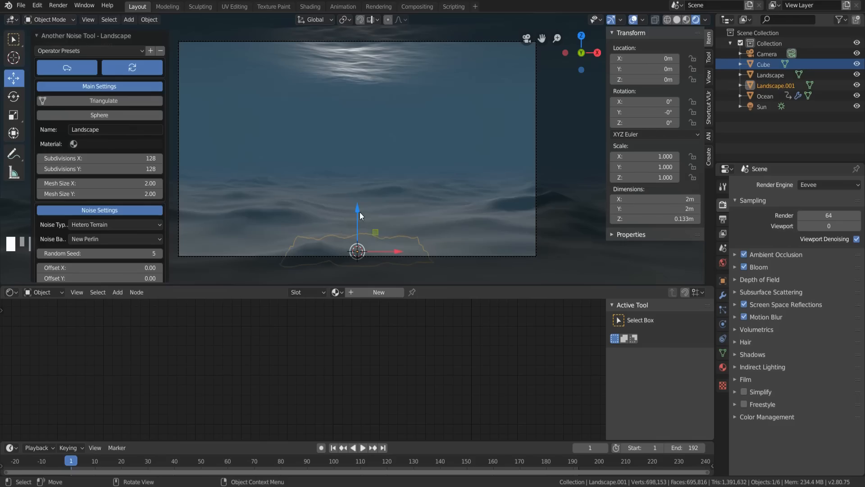
pyautogui.moveTo(261, 223)
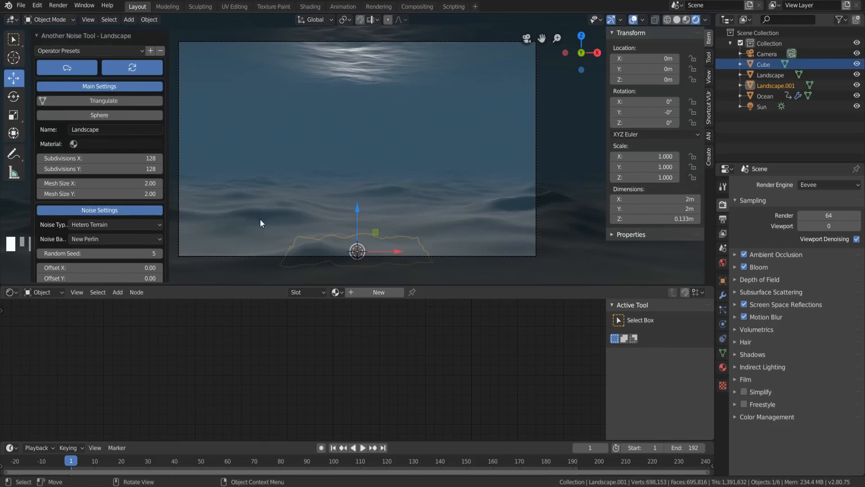
# - Raise the rock 0.67 m and set up its Subdivision and Clouds Displace modifiers
pyautogui.press('g')
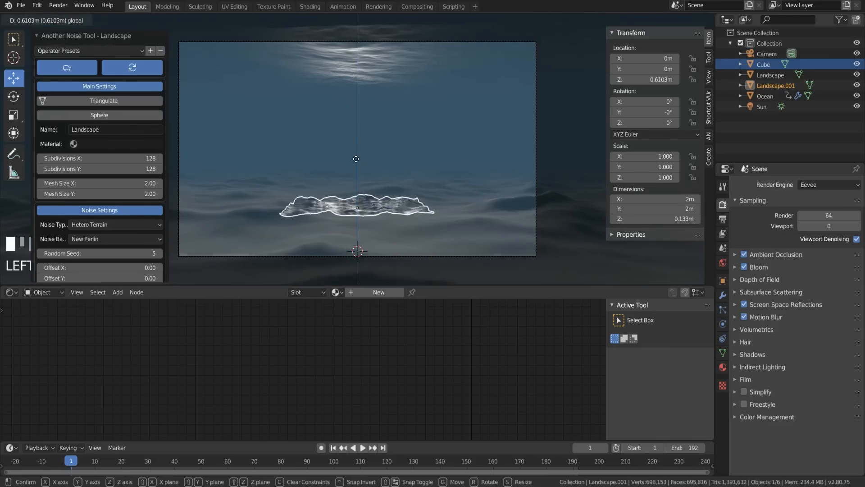
pyautogui.click(357, 160)
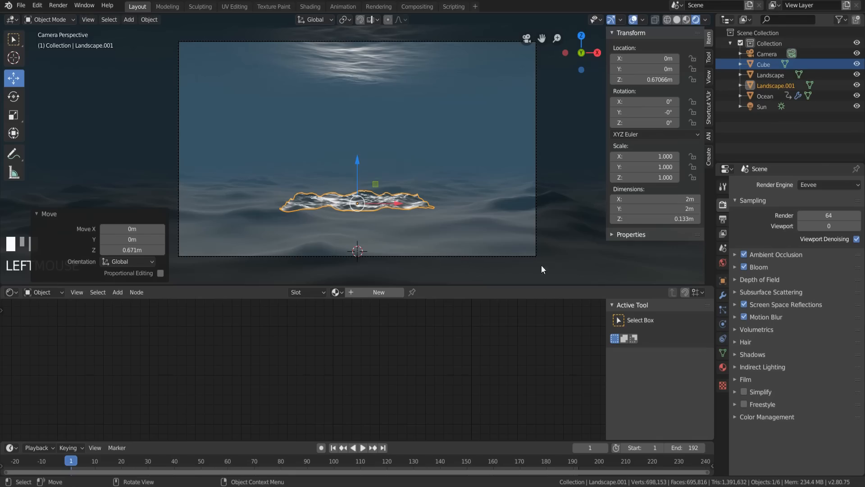
pyautogui.click(722, 295)
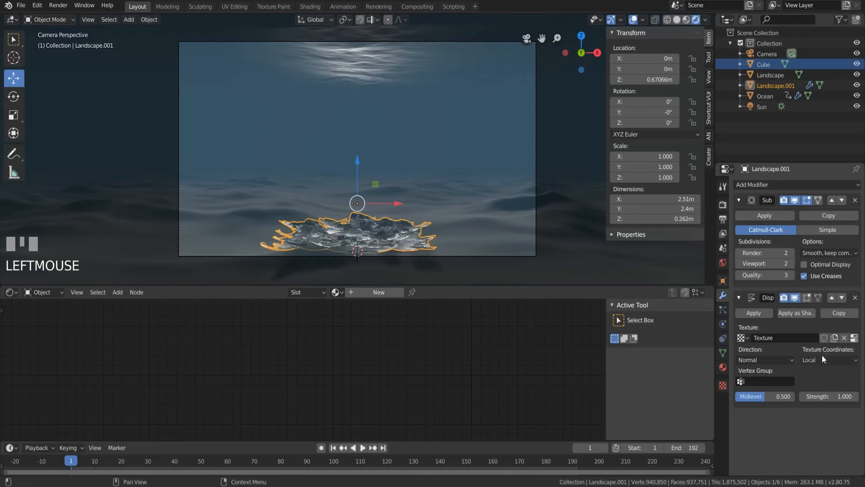
pyautogui.click(828, 360)
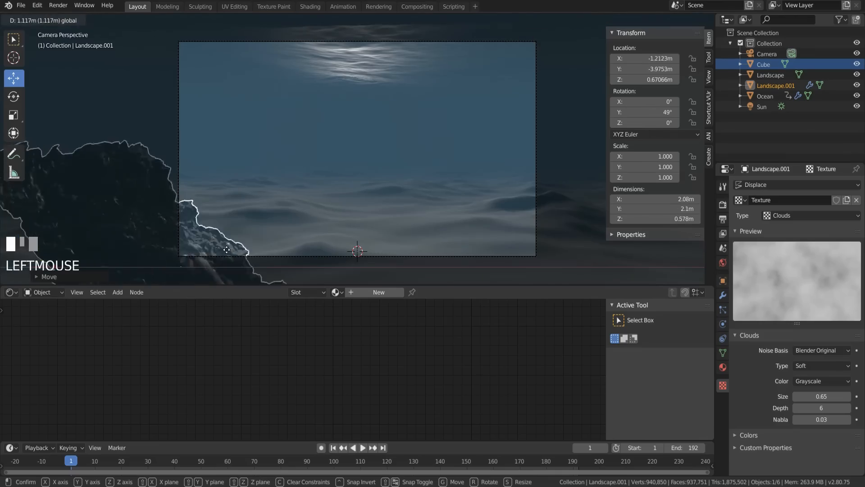
pyautogui.moveTo(284, 255)
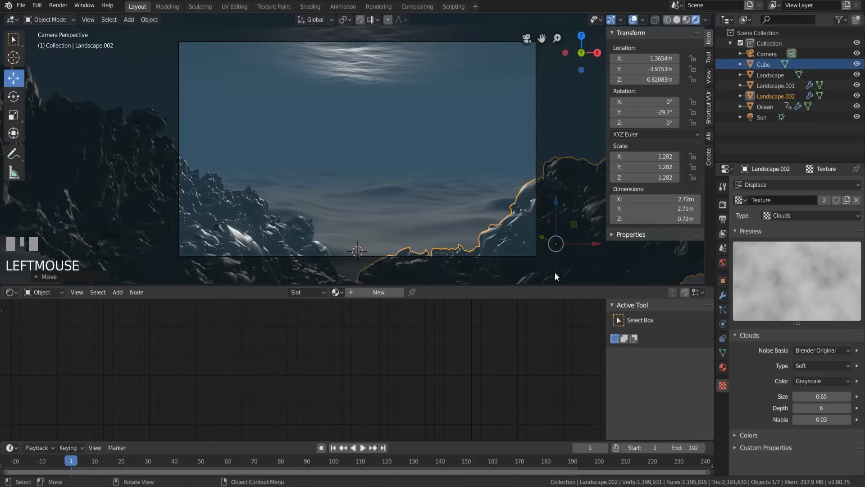
# - Duplicate and resize a foreground rock, then add a 1000-particle emitter with 500-frame lifetime
pyautogui.click(224, 247)
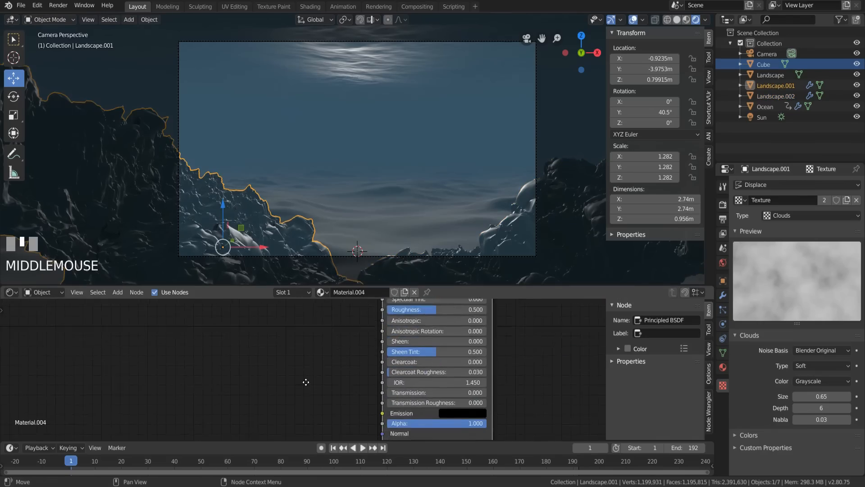
pyautogui.press('shift+a')
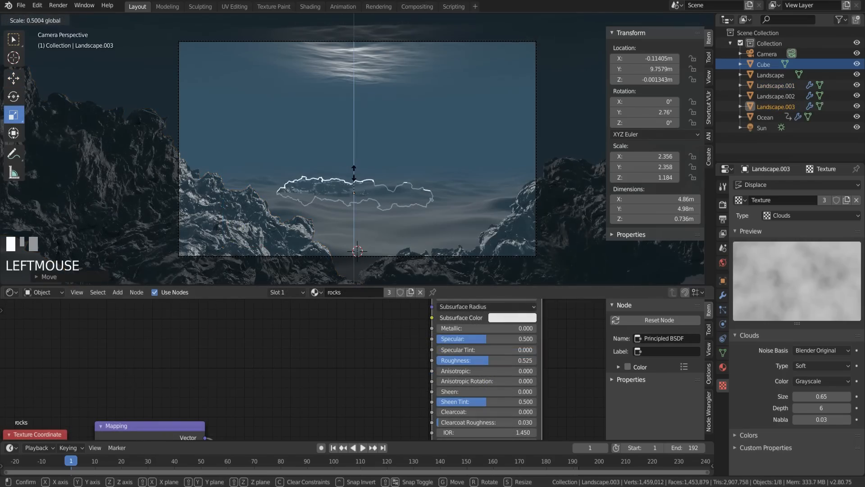
pyautogui.press('s')
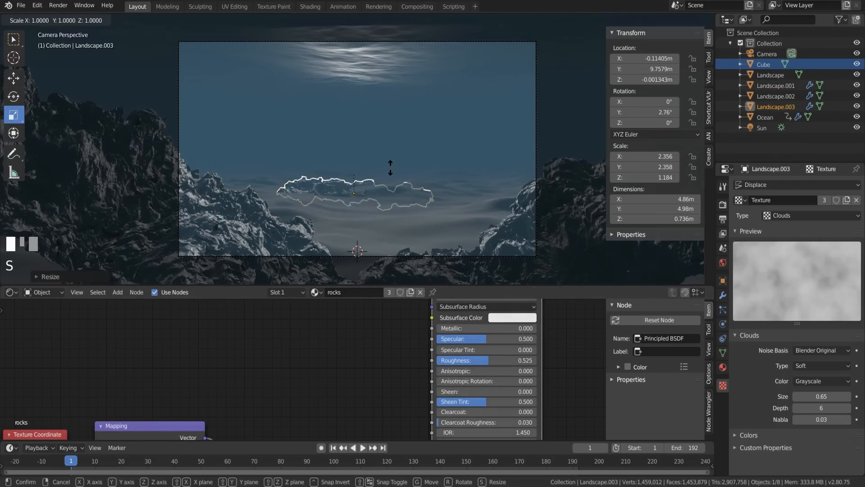
pyautogui.moveTo(390, 168)
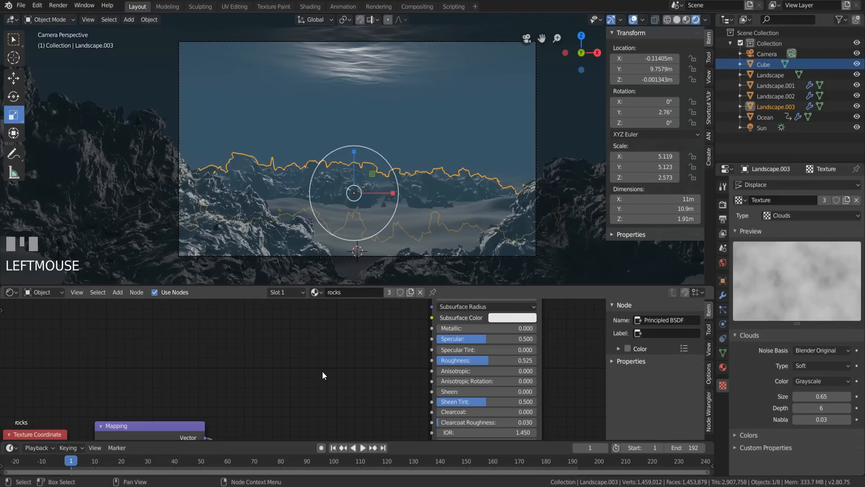
pyautogui.click(764, 64)
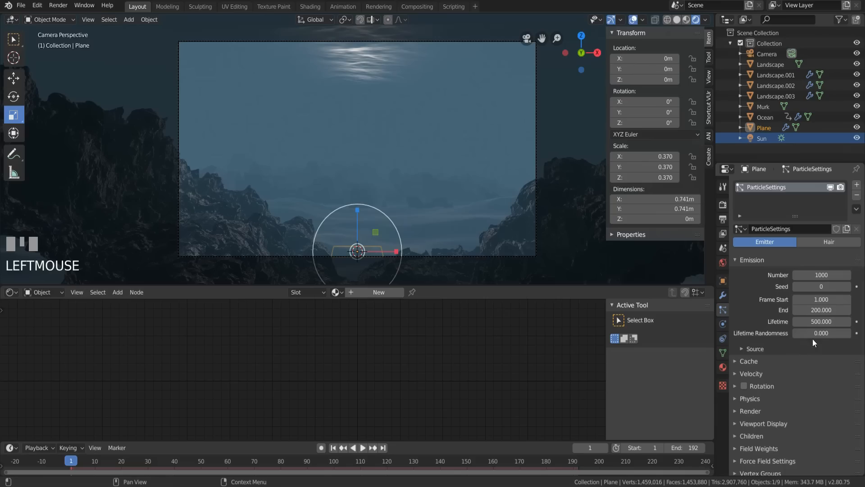
# - Set the bubble particles' Field Weights gravity to 0 so they rise freely
pyautogui.click(754, 348)
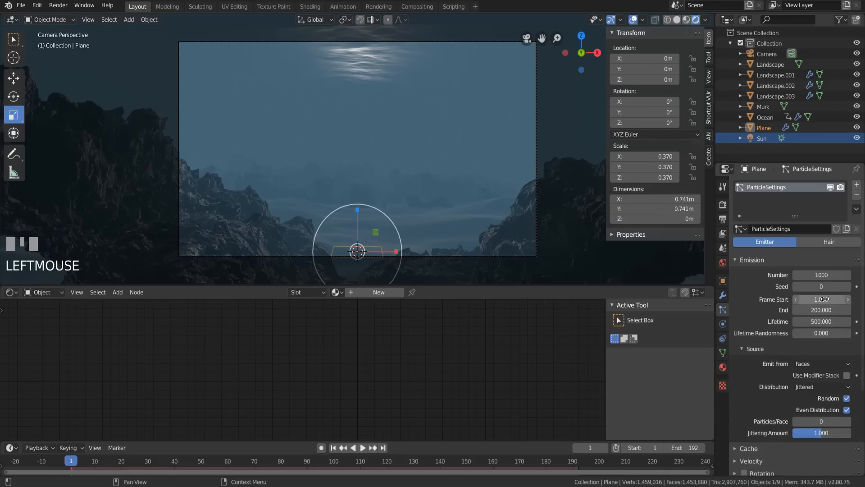
pyautogui.click(822, 299)
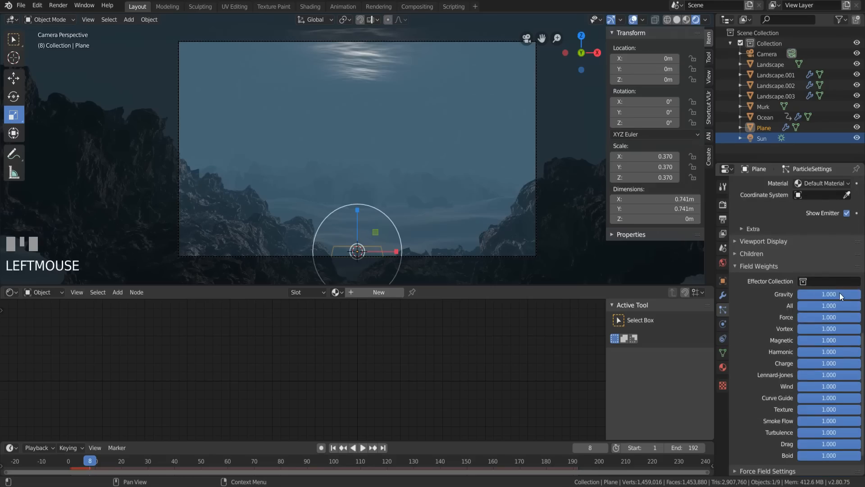
pyautogui.click(828, 293)
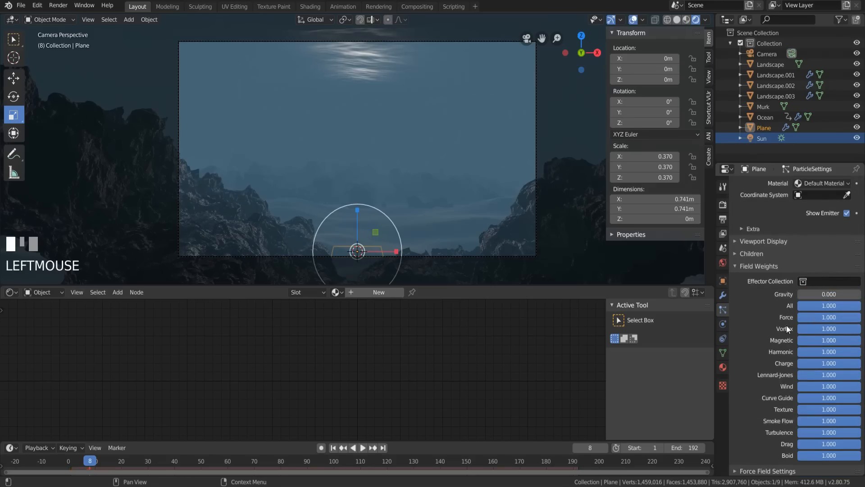
pyautogui.moveTo(750, 271)
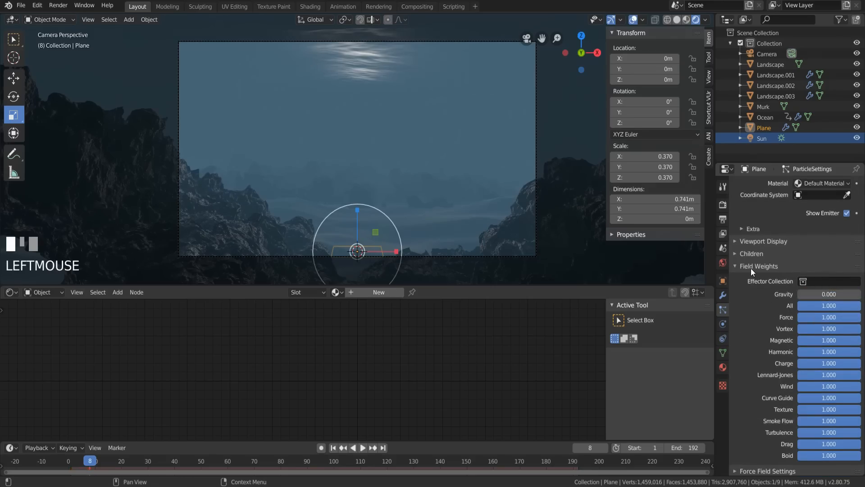
# - Preview the rising bubble column, then add a Force Field to disturb the bubbles
pyautogui.click(362, 448)
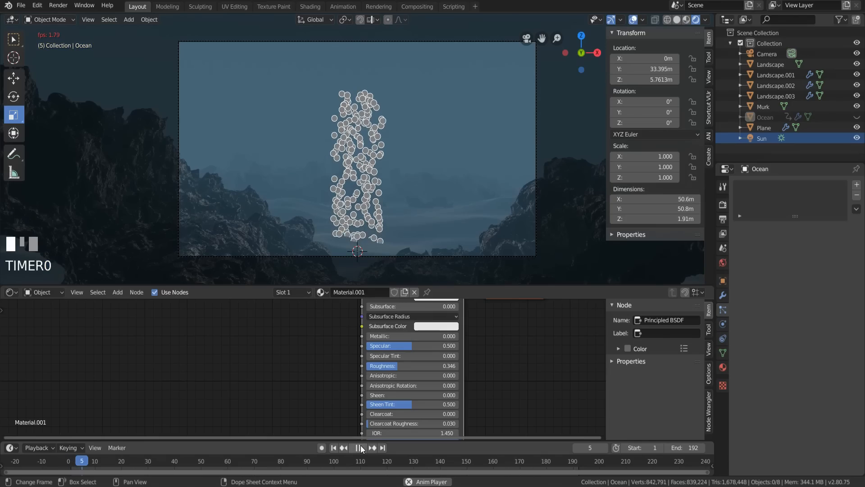
pyautogui.click(358, 448)
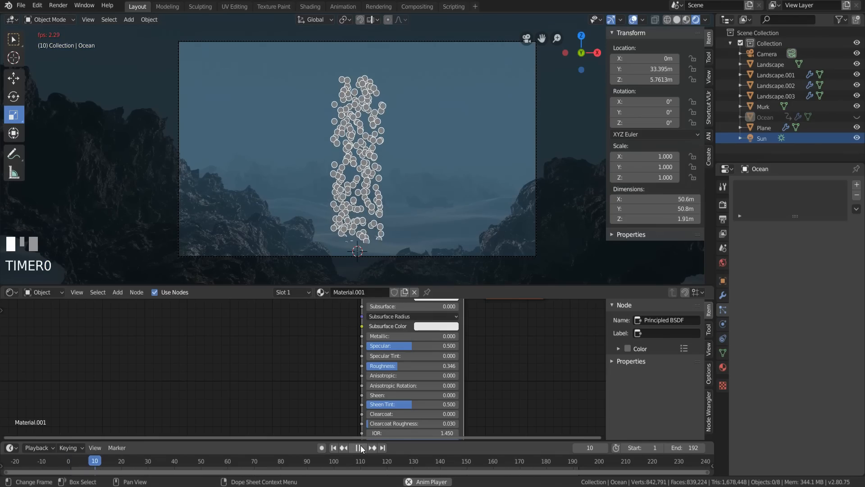
pyautogui.click(129, 19)
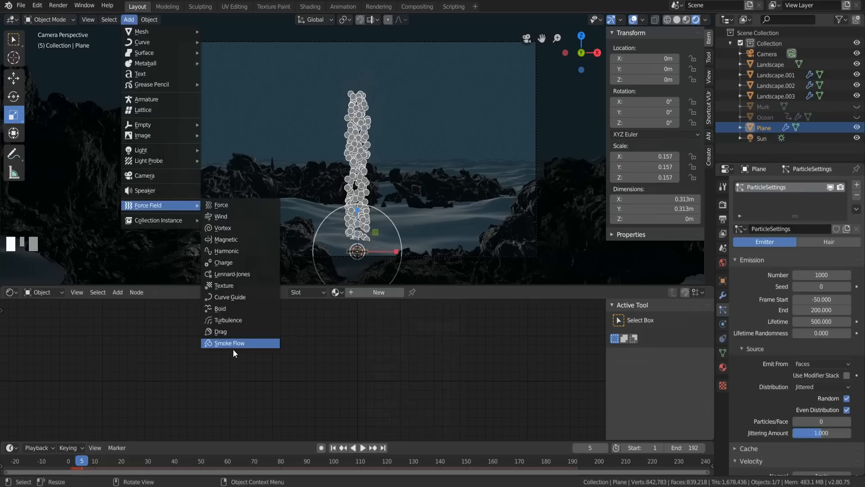
pyautogui.click(228, 342)
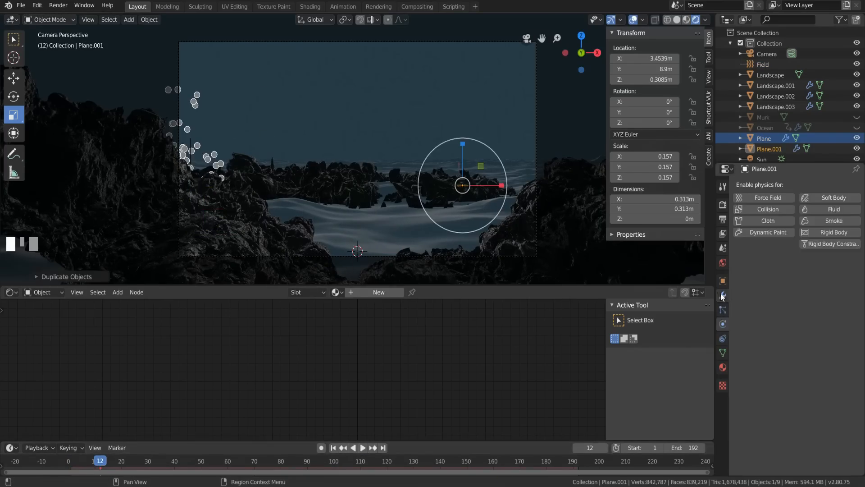
# - Preview both bubble streams from the duplicated emitter and add a UV Sphere for the bubbles
pyautogui.click(357, 448)
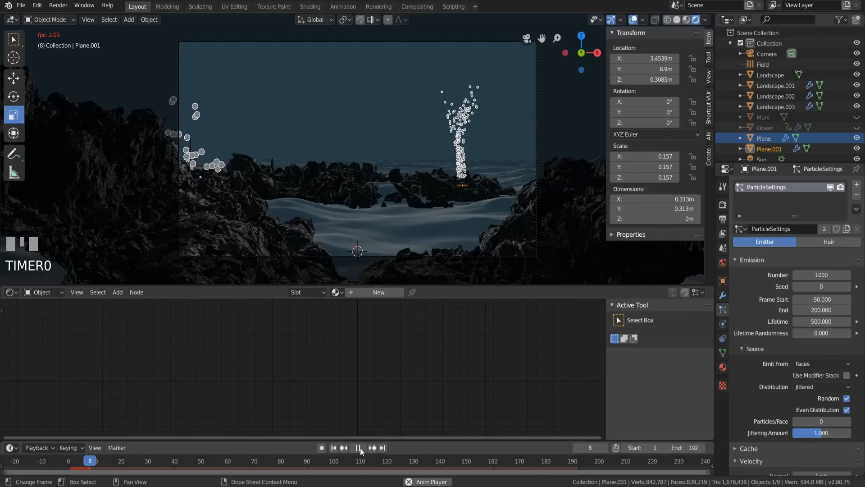
pyautogui.click(128, 19)
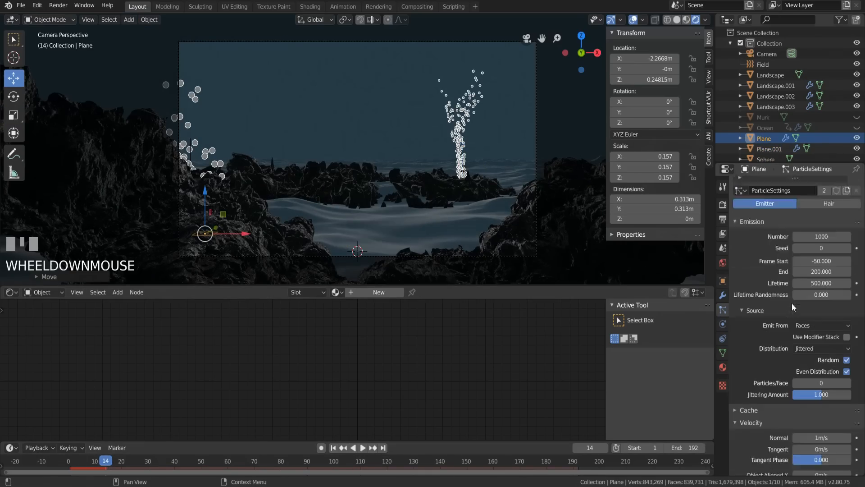
pyautogui.scroll(-3)
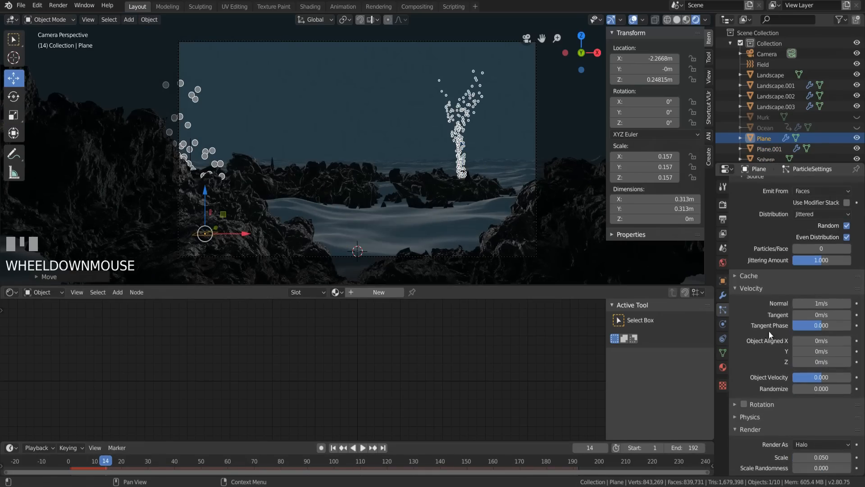
pyautogui.scroll(-3)
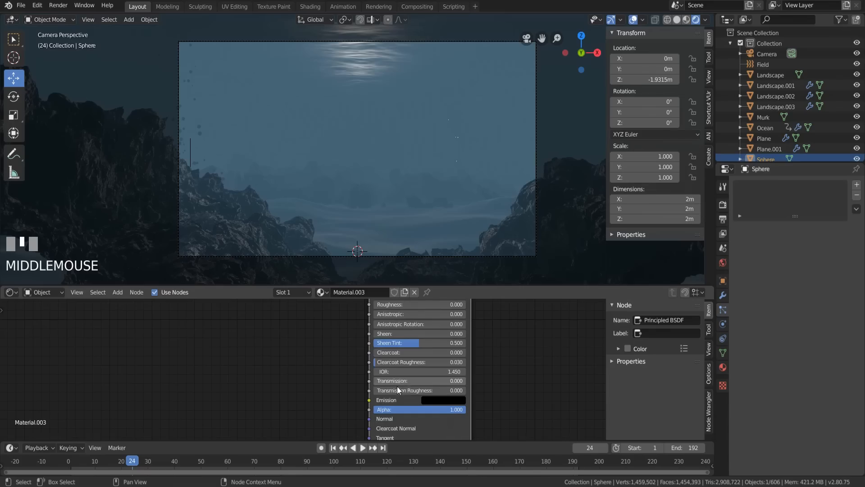
# - Set Transmission to 1, name the material 'bubbles', and enable Screen Space Refraction
pyautogui.click(419, 380)
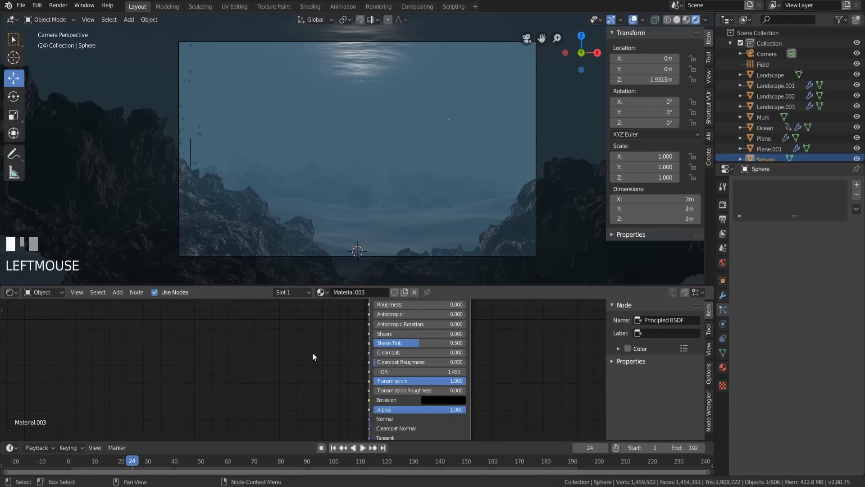
pyautogui.scroll(3)
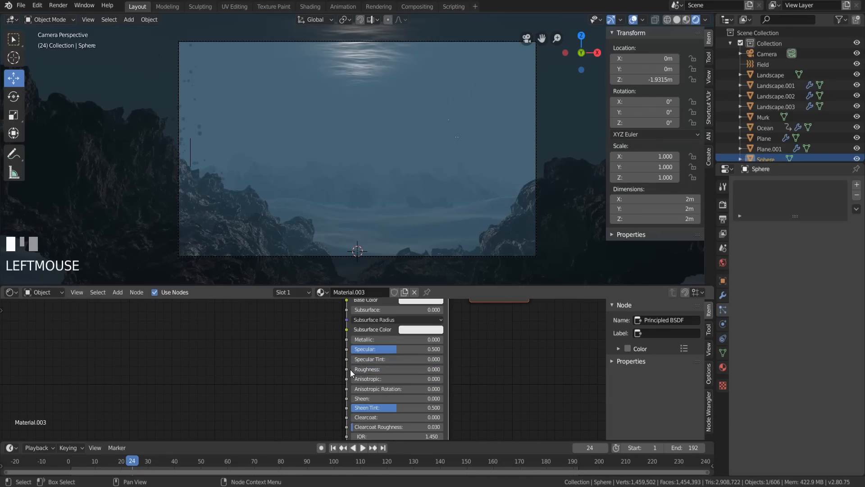
pyautogui.scroll(-3)
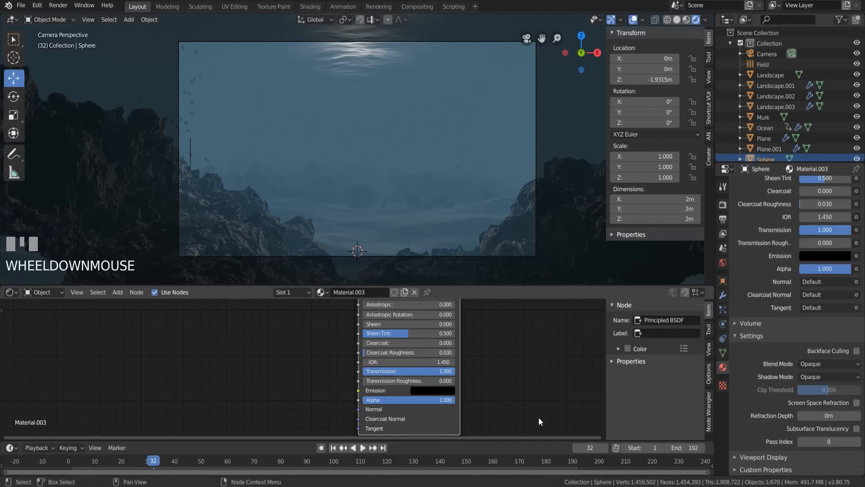
pyautogui.write('bubbles')
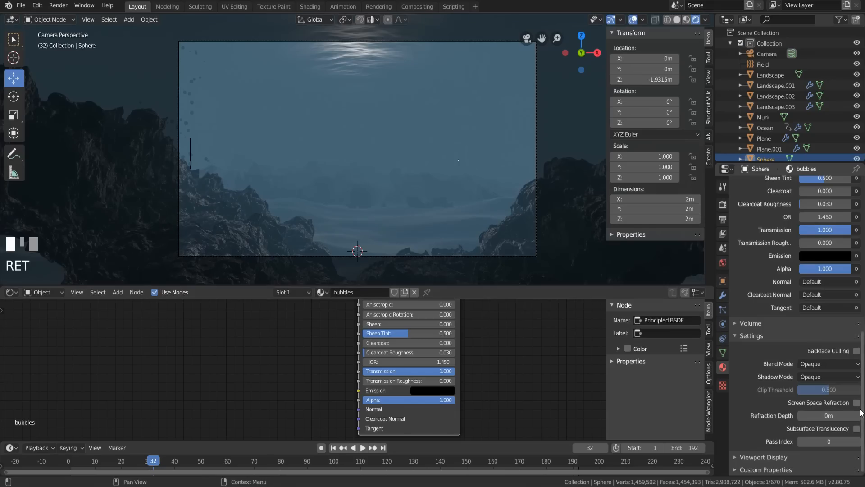
pyautogui.click(857, 402)
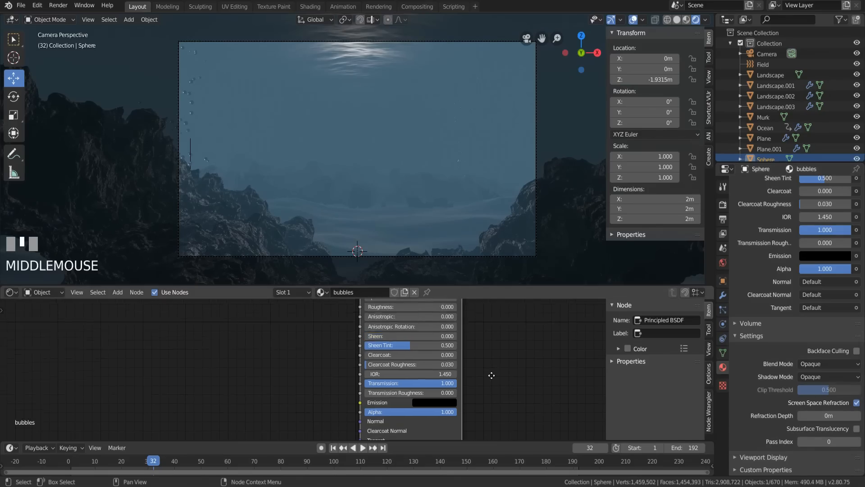
pyautogui.click(767, 54)
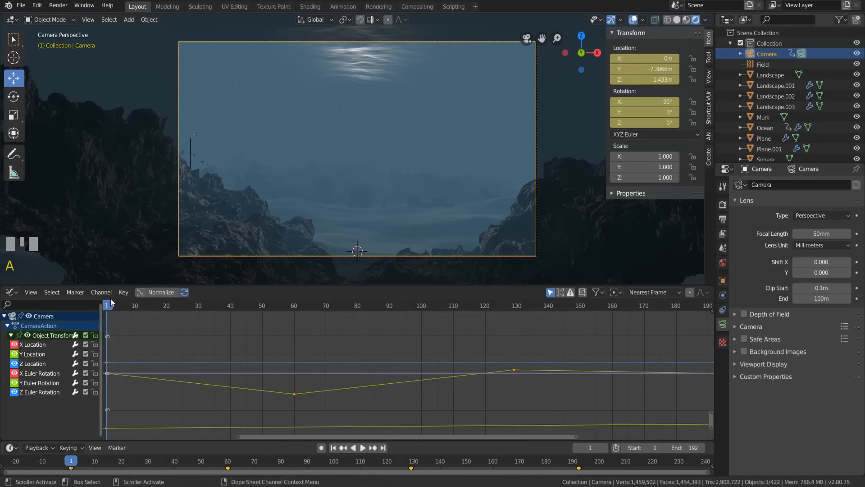
# - Set the camera keyframes' interpolation mode to Bezier for smooth eased motion
pyautogui.click(123, 292)
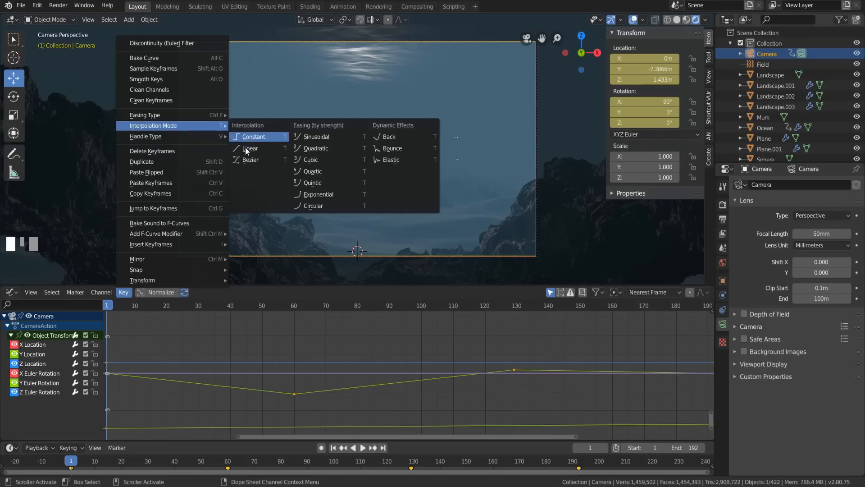
pyautogui.click(250, 159)
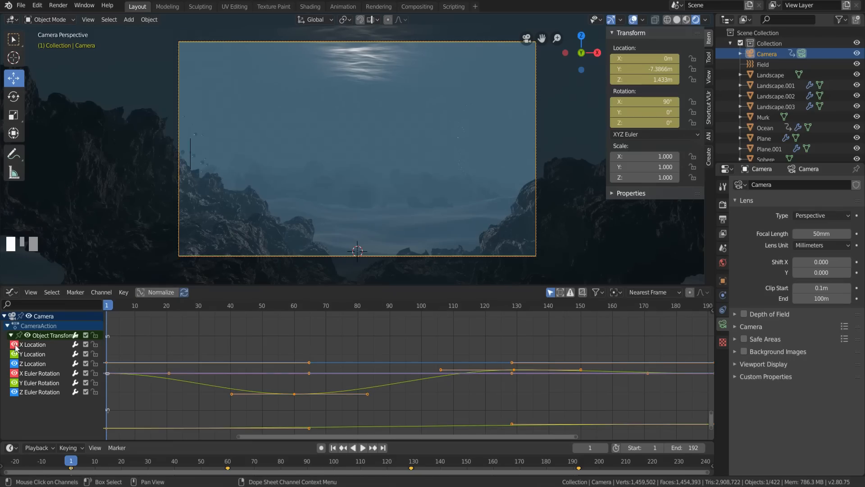